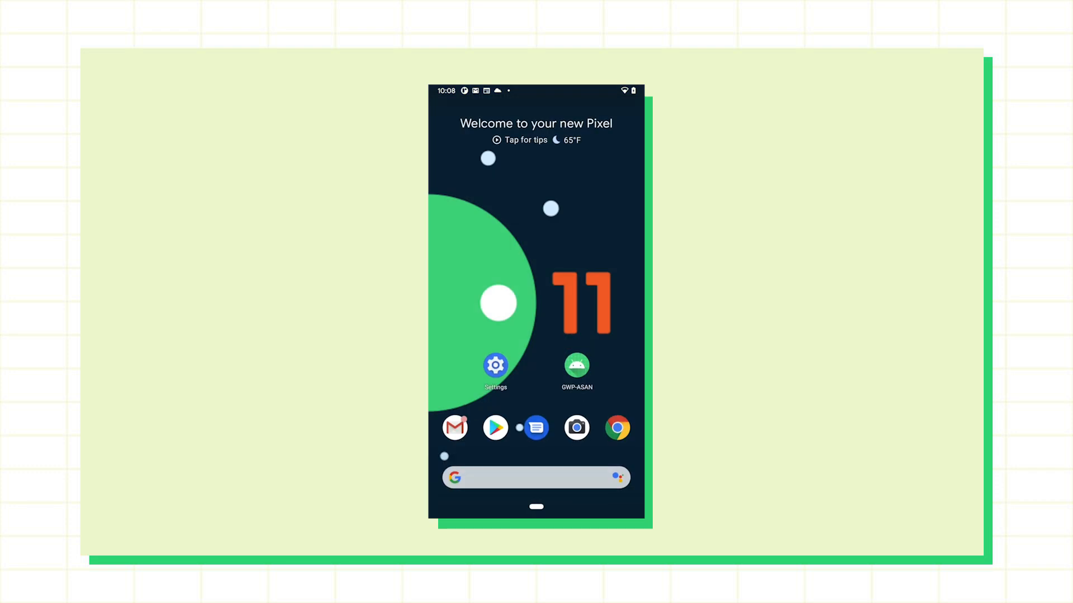
Launch Settings from the home screen and scroll the list toward System
{"action": "left_click", "coordinate": [495, 366]}
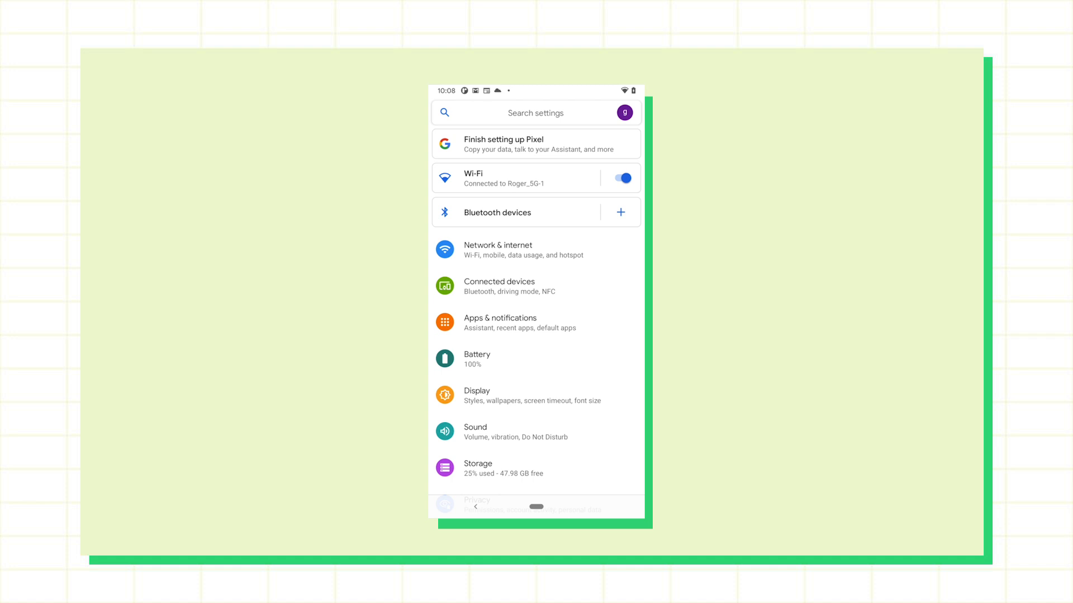
{"action": "scroll", "scroll_direction": "down", "scroll_amount": 3}
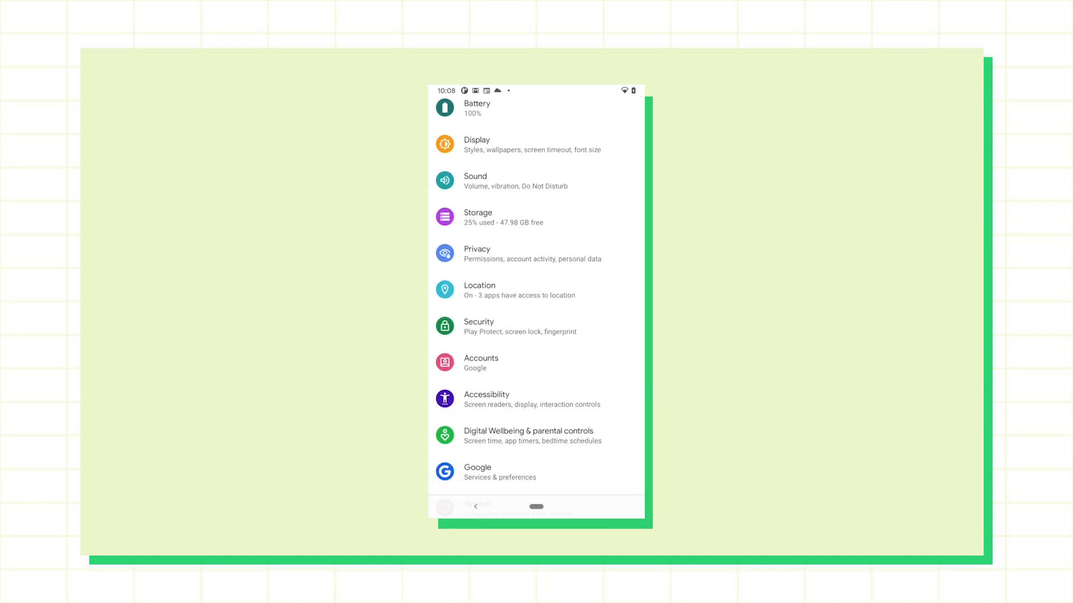
{"action": "scroll", "scroll_direction": "down", "scroll_amount": 3}
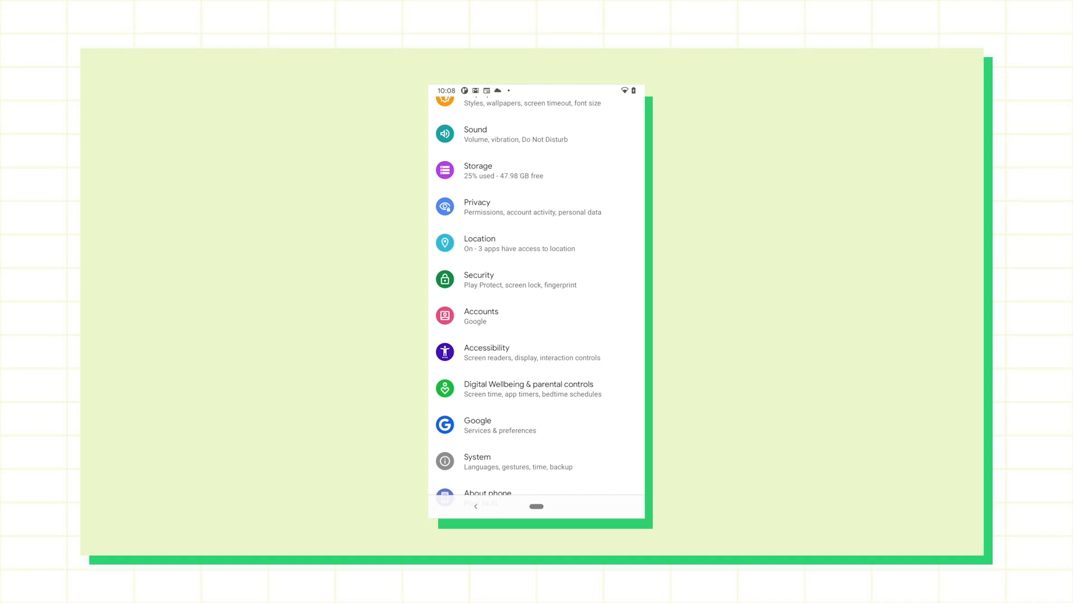
Go through System and its Advanced options into Developer options
{"action": "left_click", "coordinate": [477, 457]}
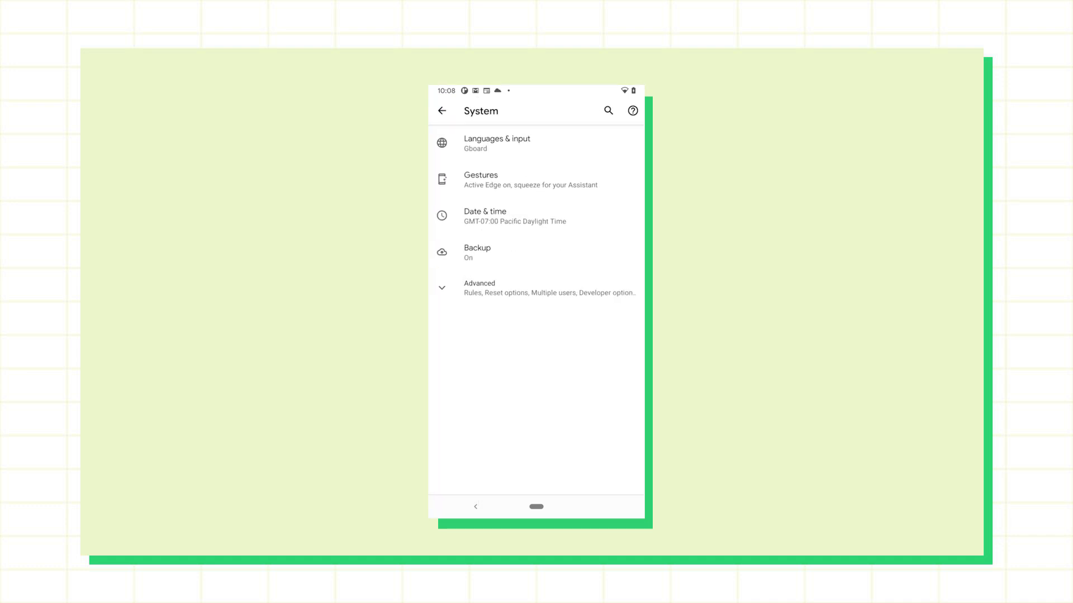
{"action": "left_click", "coordinate": [479, 287]}
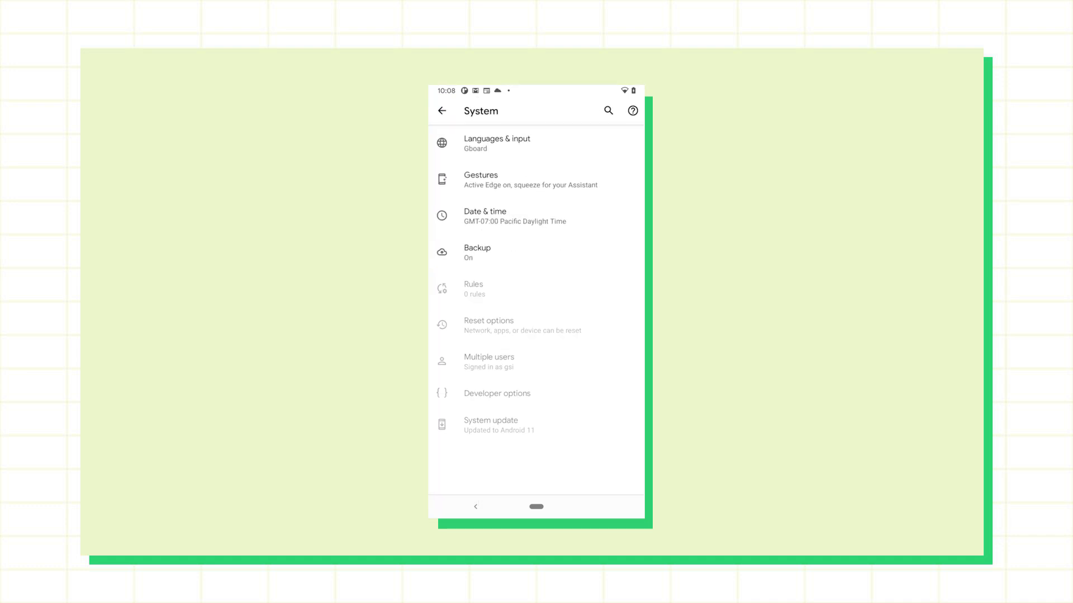
{"action": "left_click", "coordinate": [497, 393]}
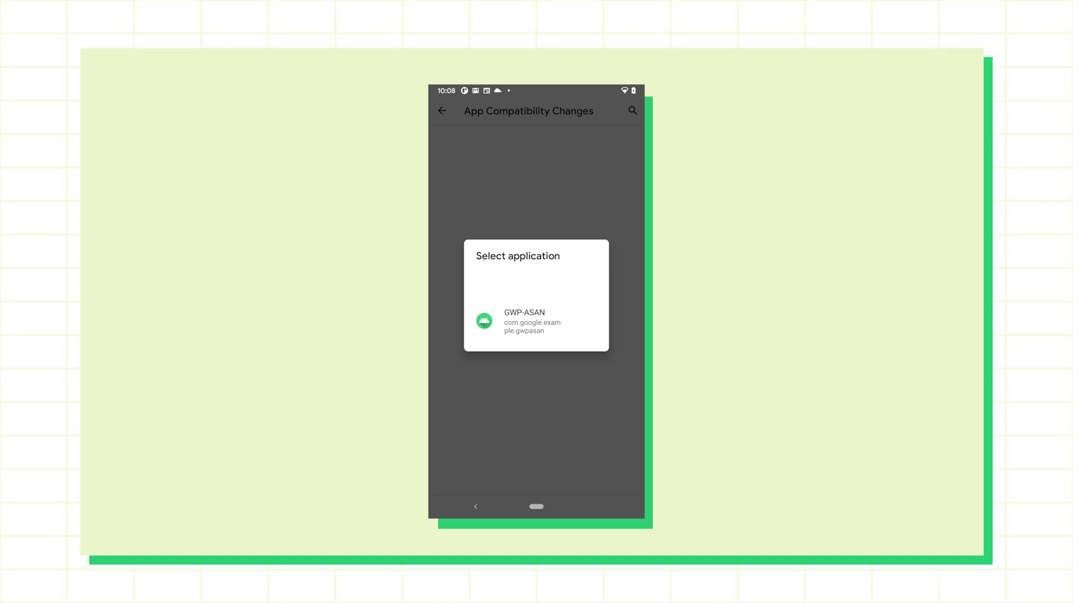
For the GWP-ASAN app, leave FORCE_ENABLE_SCOPED_STORAGE off and switch the GWP_ASAN change on
{"action": "left_click", "coordinate": [537, 322]}
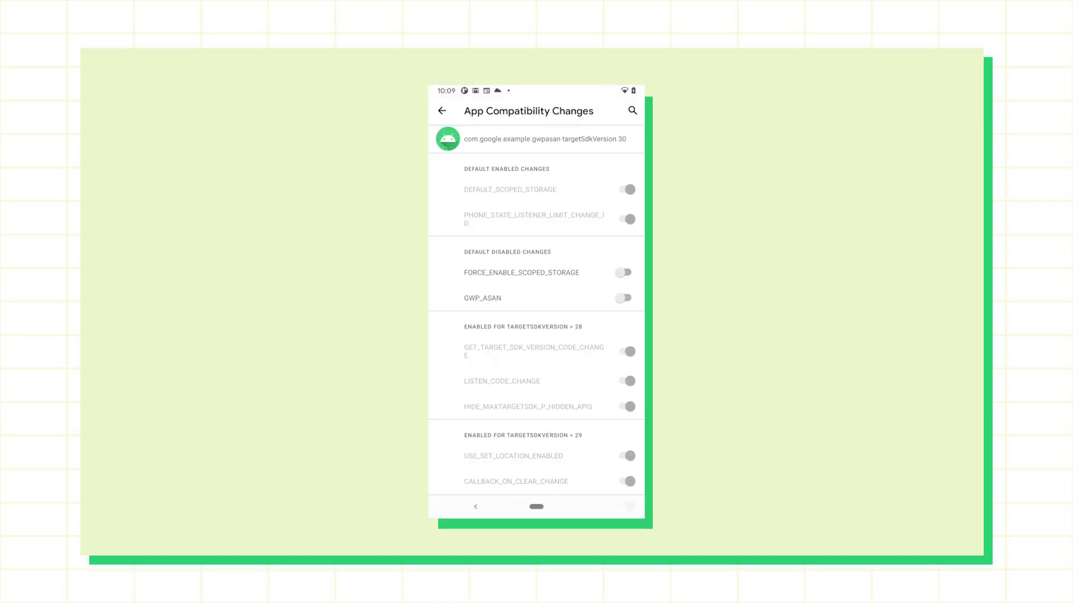
{"action": "scroll", "scroll_direction": "down", "scroll_amount": 3}
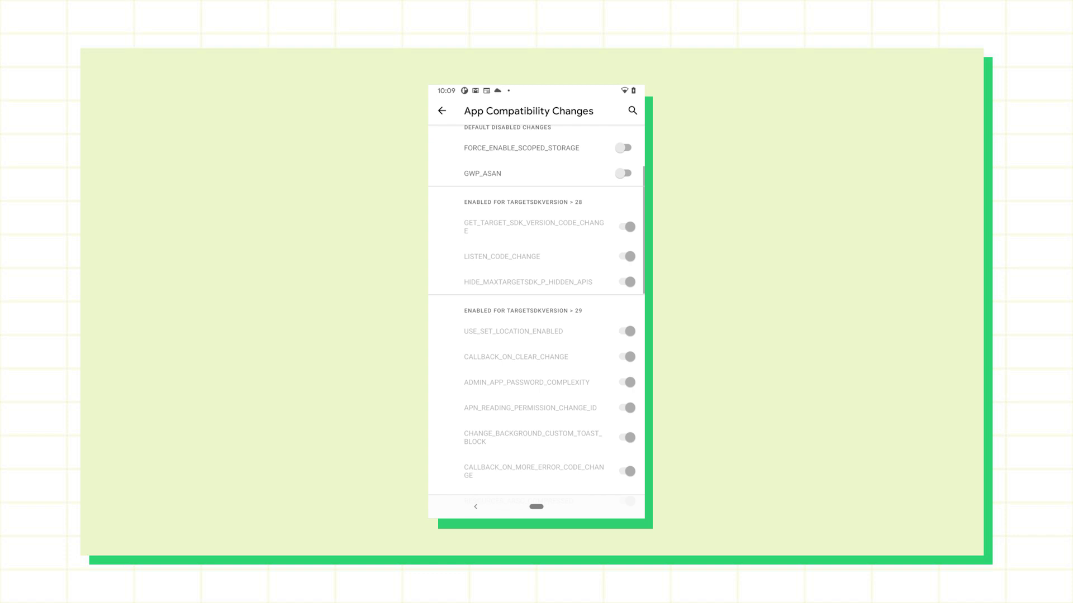
{"action": "scroll", "scroll_direction": "down", "scroll_amount": 3}
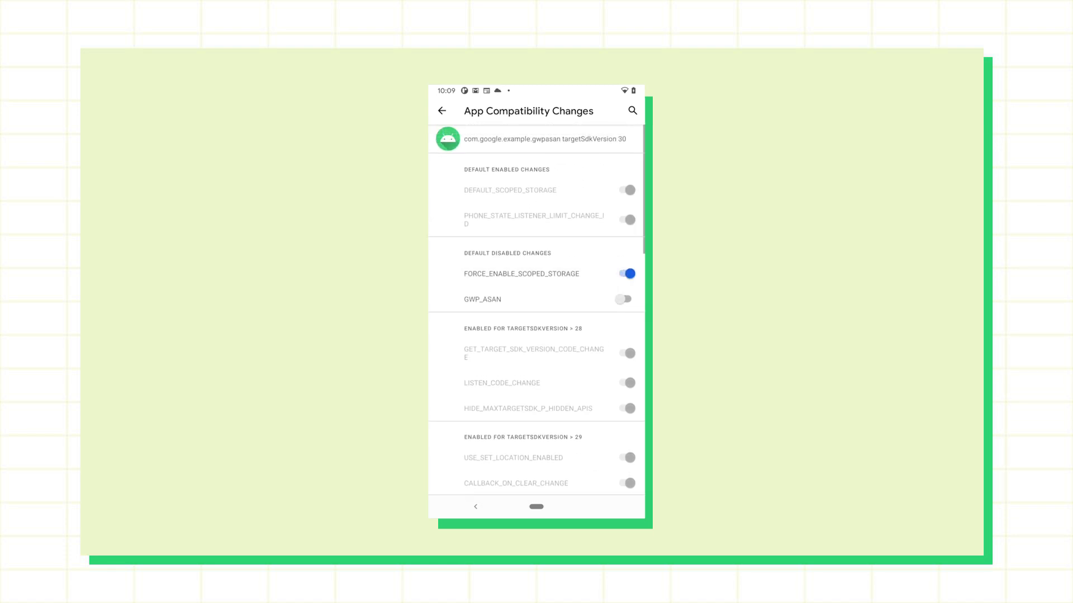
{"action": "left_click", "coordinate": [625, 274]}
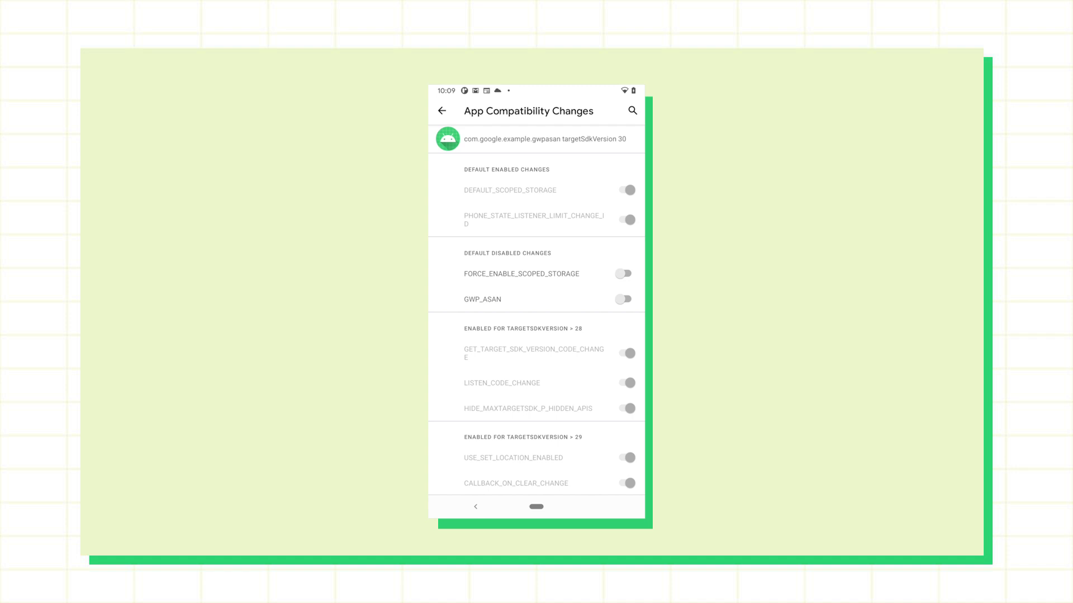
{"action": "left_click", "coordinate": [623, 299]}
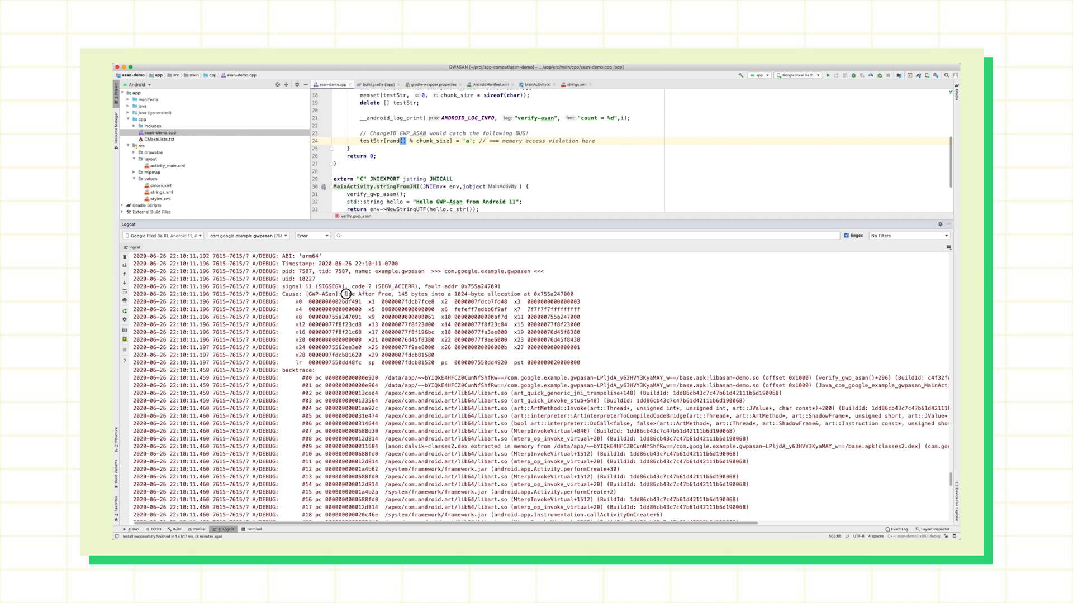
Highlight 'Use After Free, 145 bytes into' in the Logcat GWP-ASan Cause line
{"action": "left_click_drag", "start_coordinate": [343, 293], "coordinate": [449, 294]}
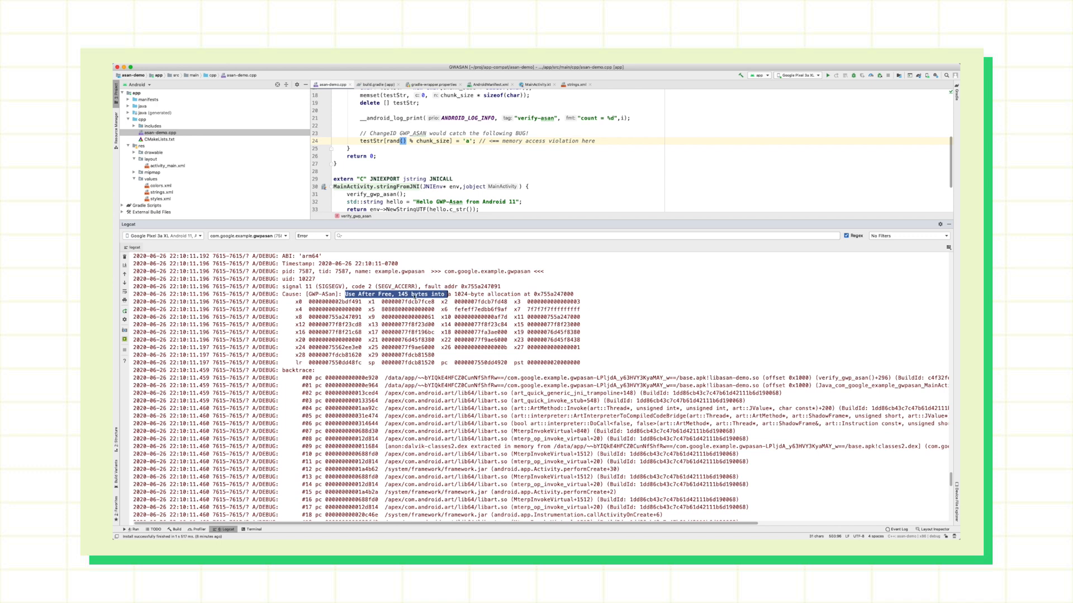